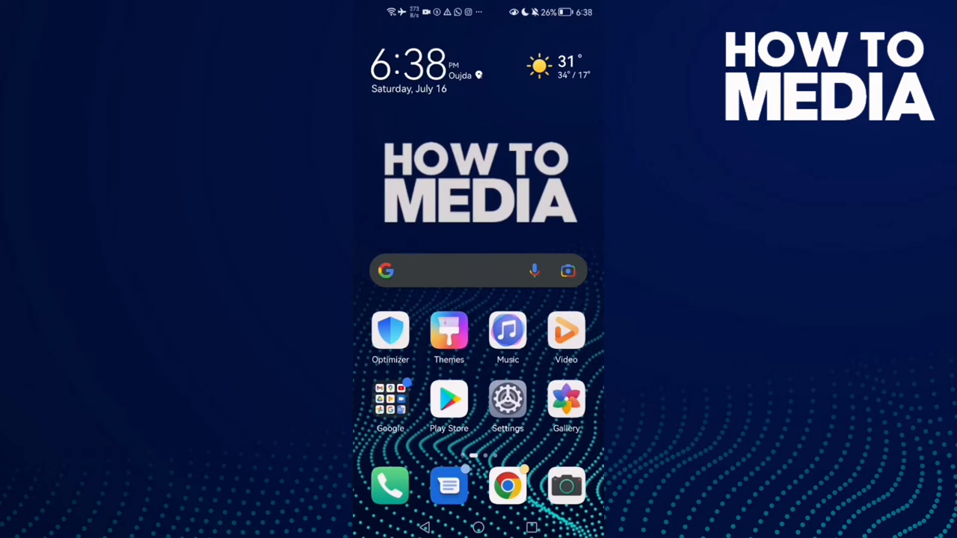
Step: Swipe to the second home-screen page where the TikTok icon sits
scroll(left, 3)
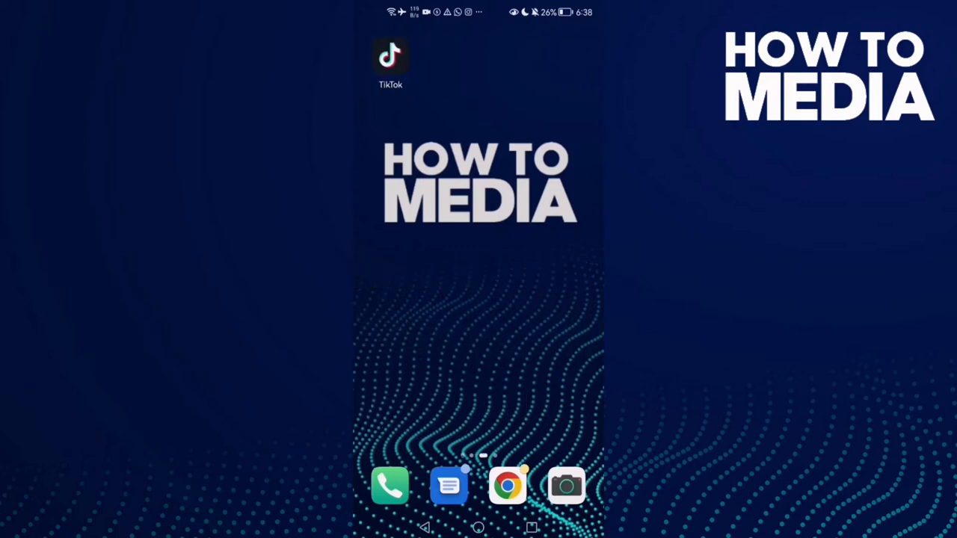
Step: Launch TikTok and reach my profile's ☰ menu
click(389, 57)
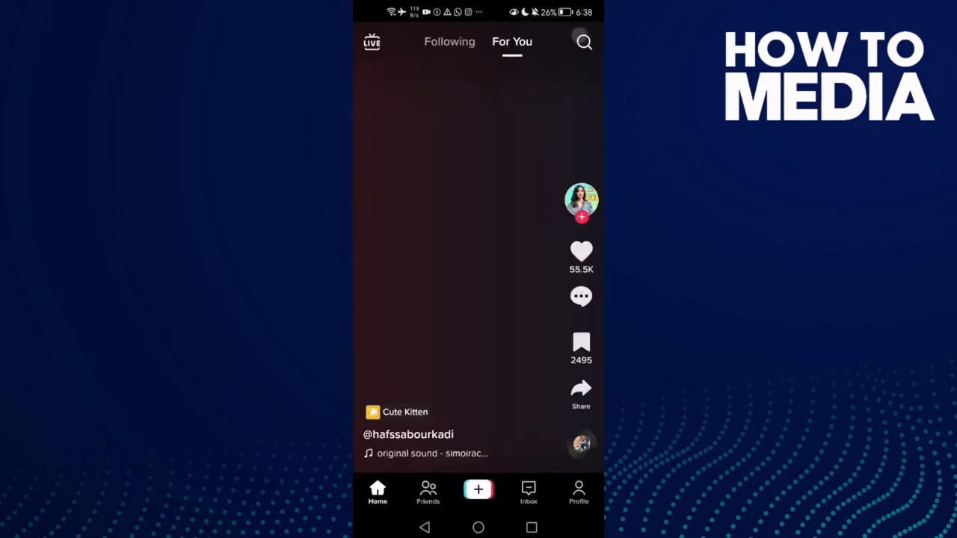
click(578, 492)
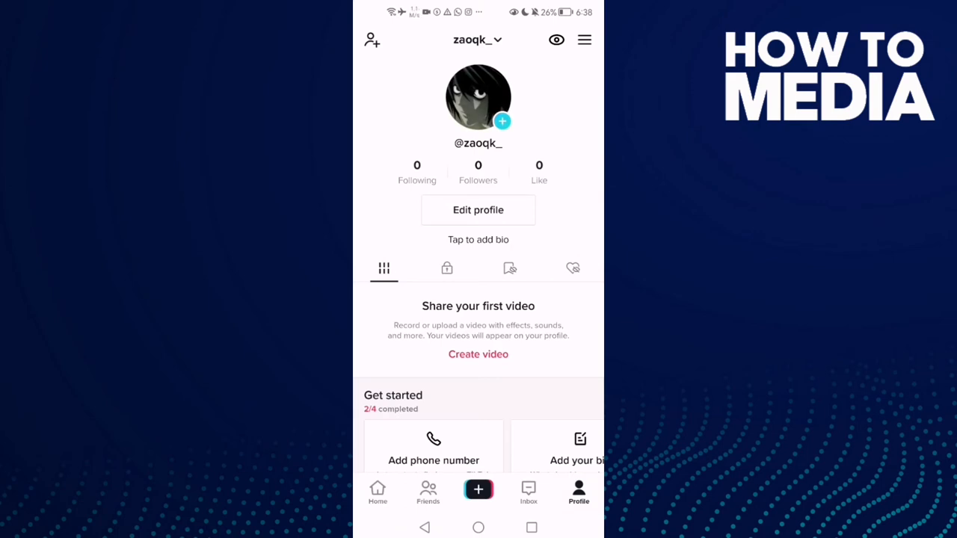
click(583, 39)
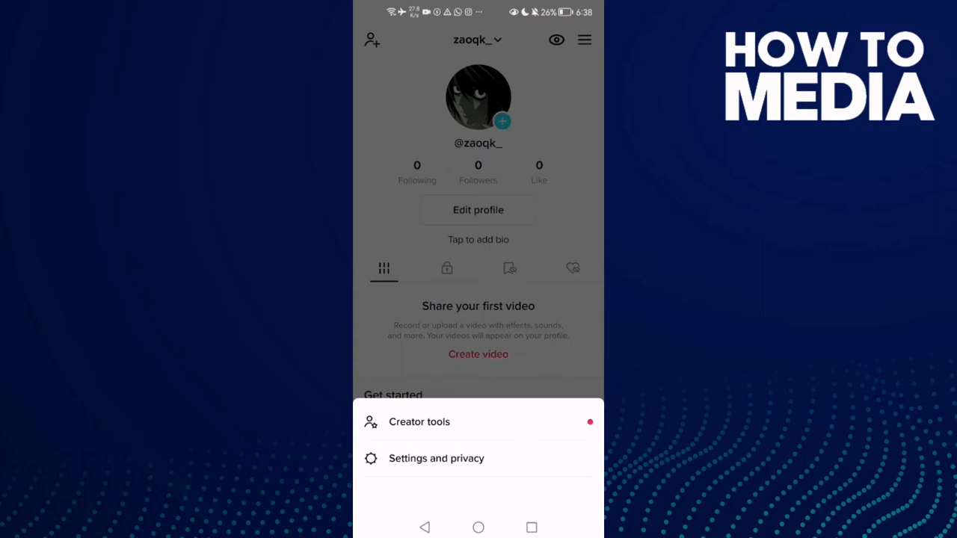
Step: Enter Settings and privacy and go into Push notifications
click(437, 458)
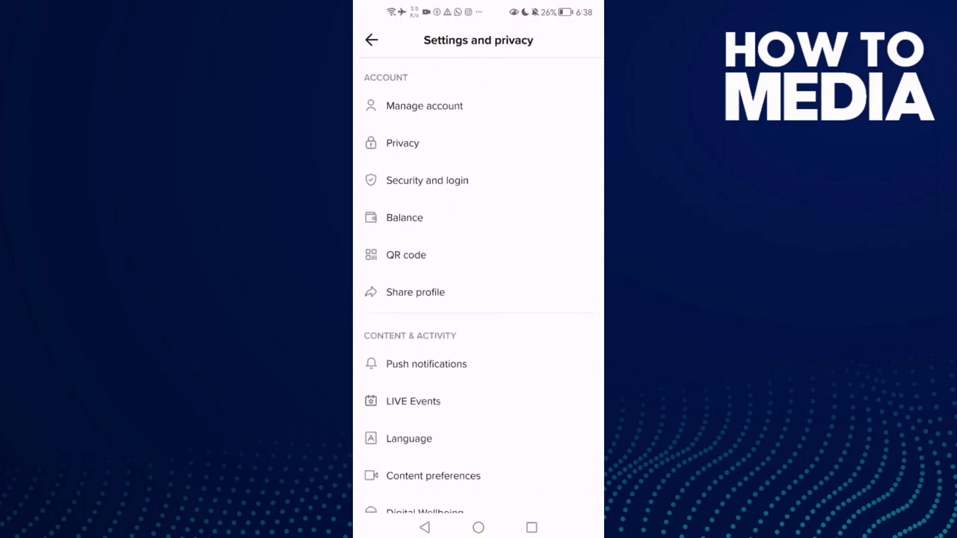
scroll(down, 3)
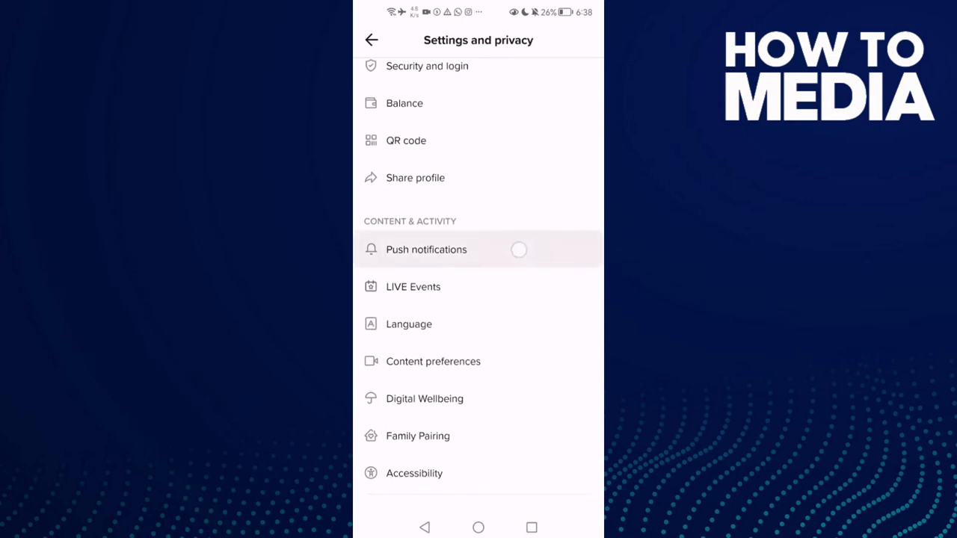
click(427, 248)
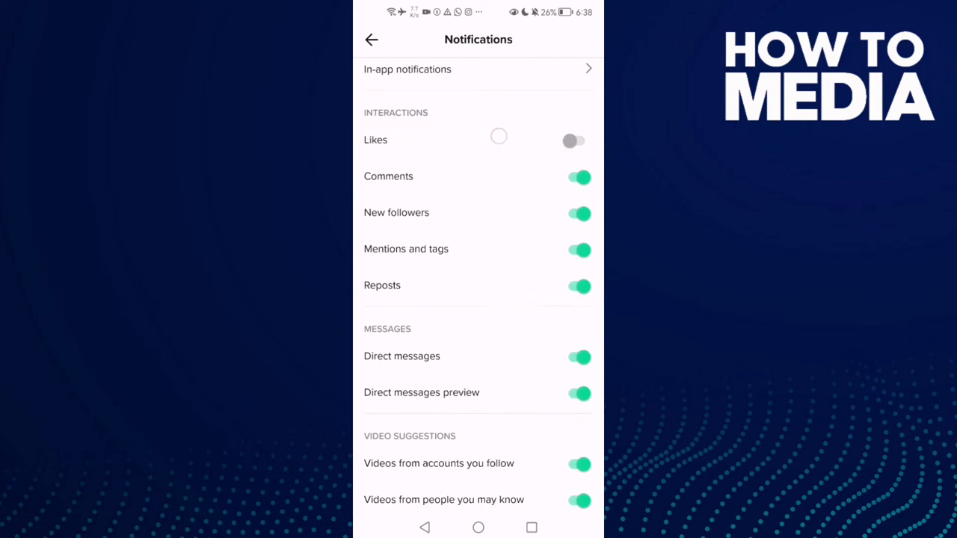
Step: Switch on the Likes toggle under Interactions, then return to the Android home screen
click(580, 141)
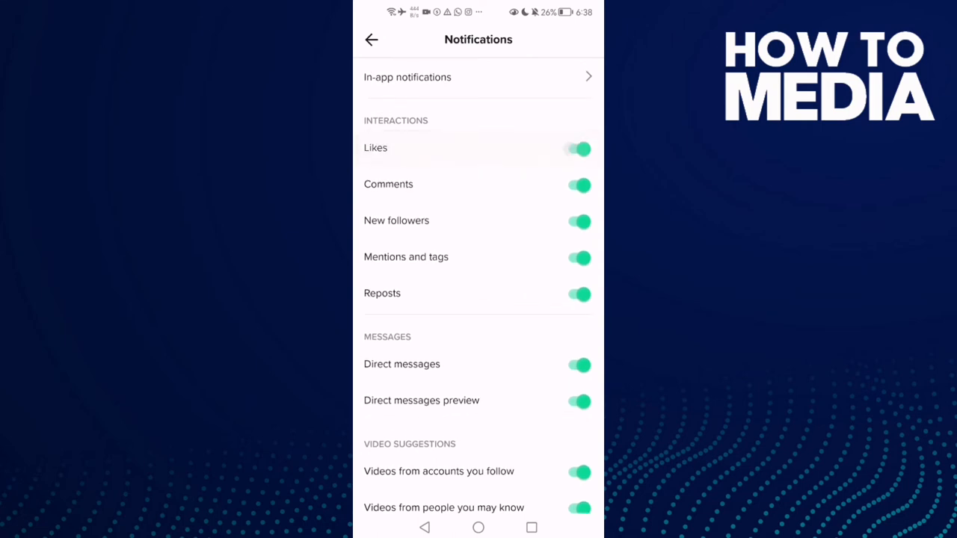
click(580, 148)
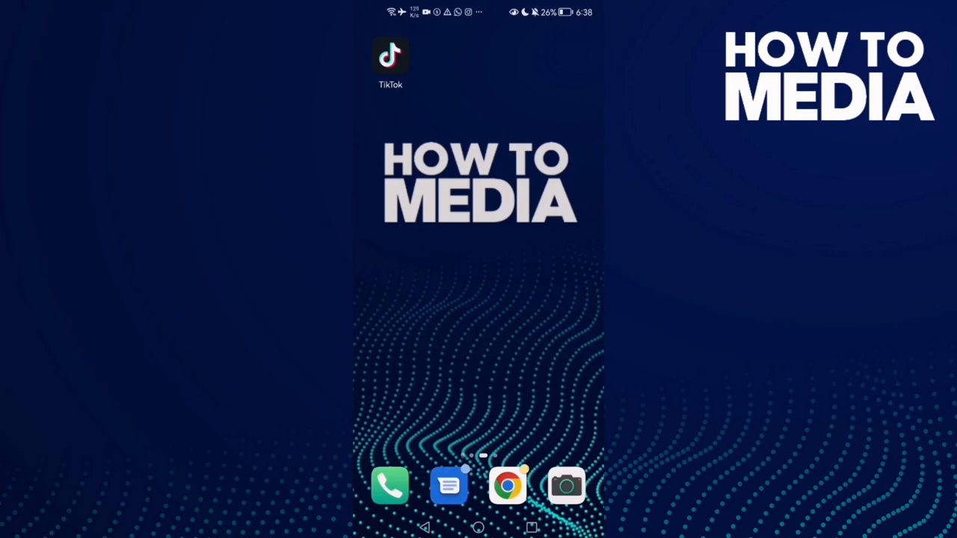
scroll(left, 3)
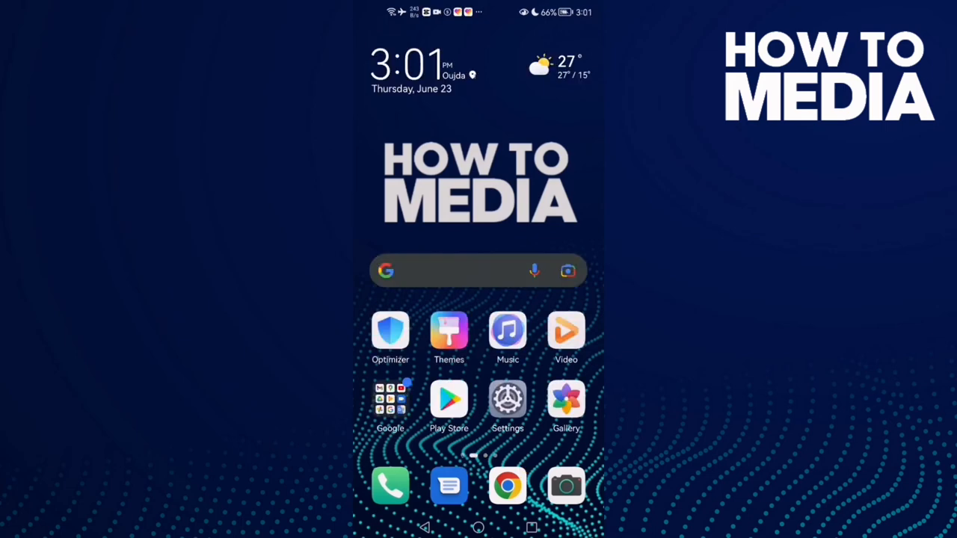